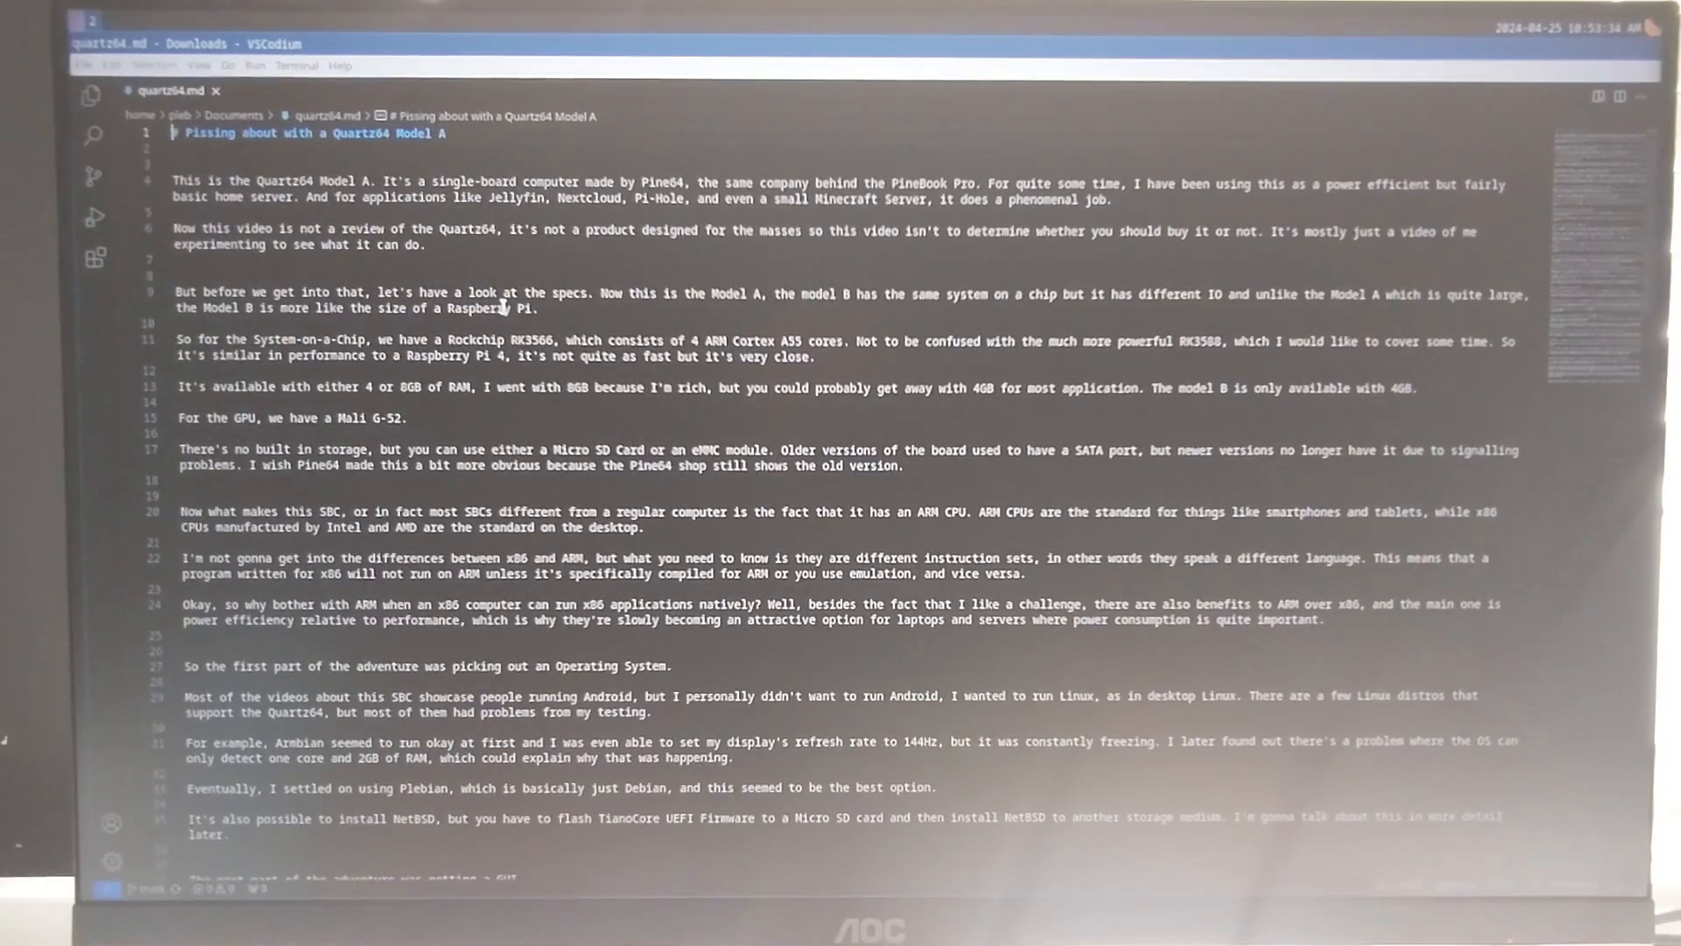
Scroll through the quartz64.md review script around the GUI and general computing notes
scroll("down", 3)
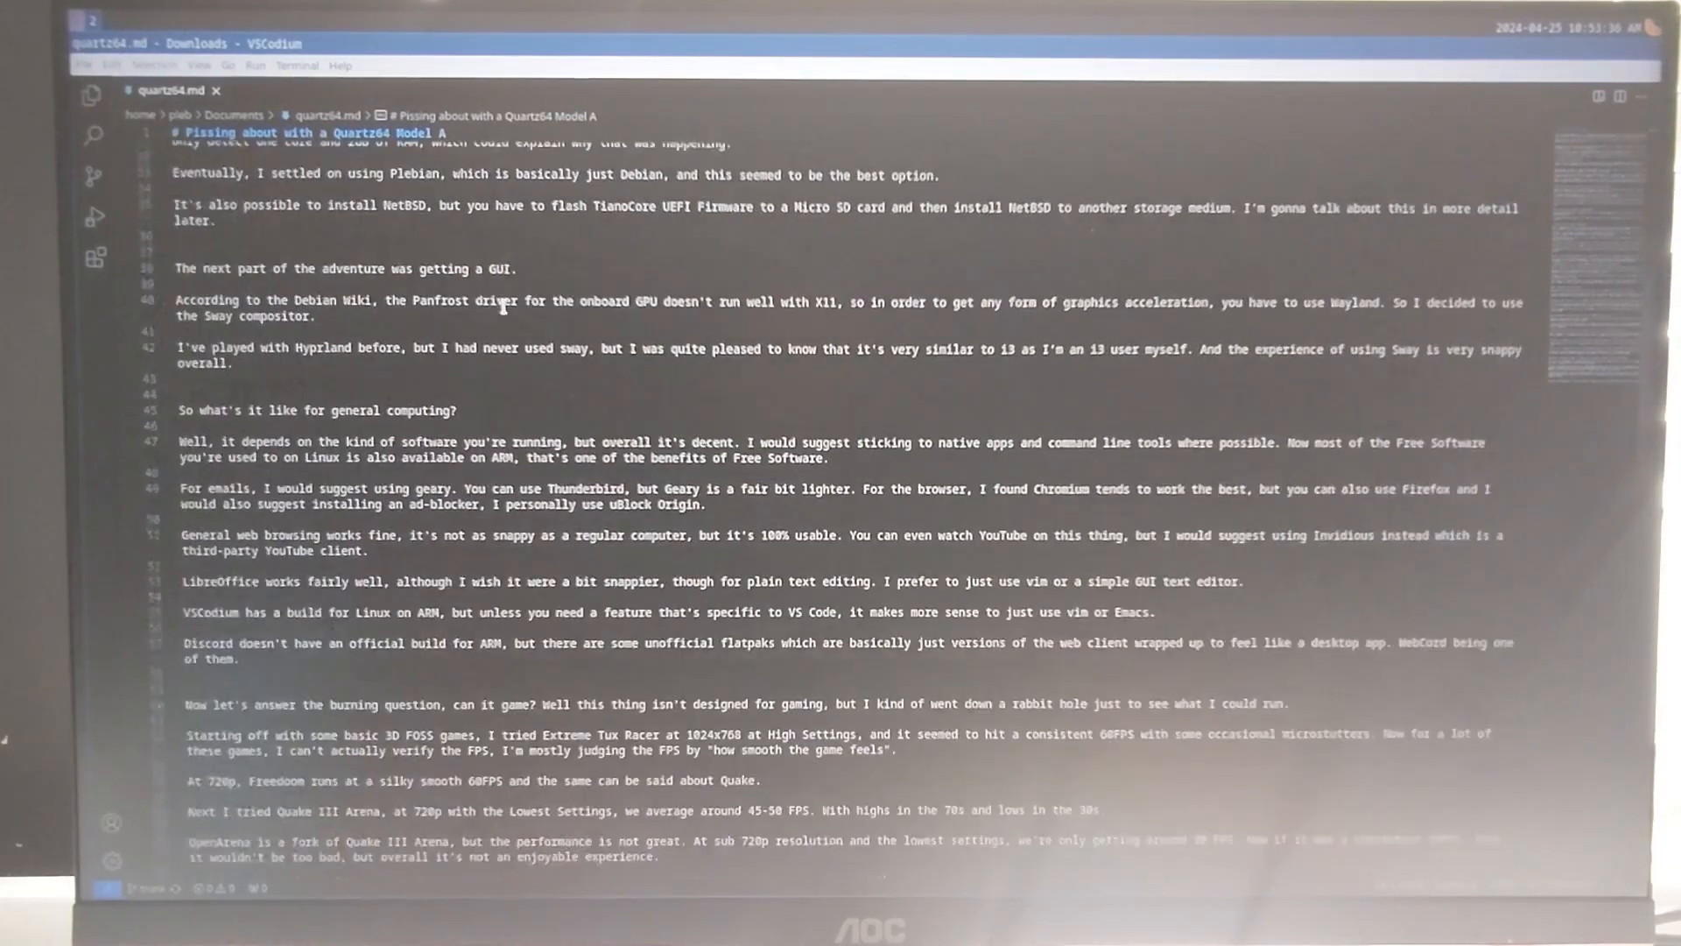
scroll("up", 3)
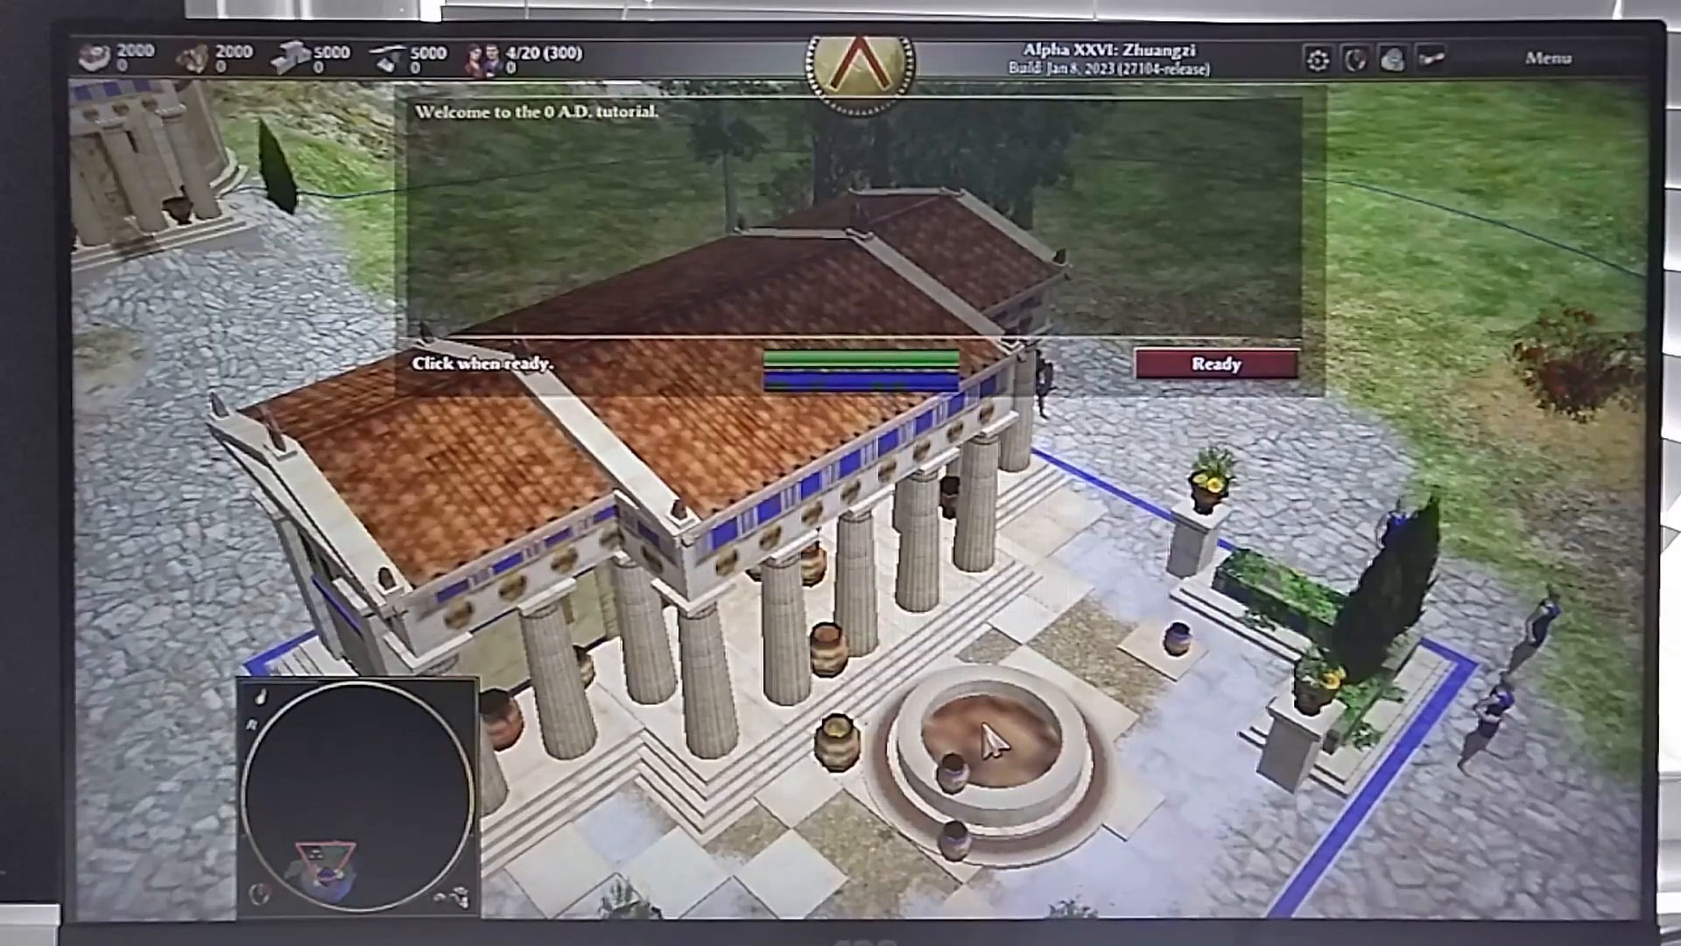
Start the loaded 0 A.D. tutorial with the Ready button
left_click(1213, 363)
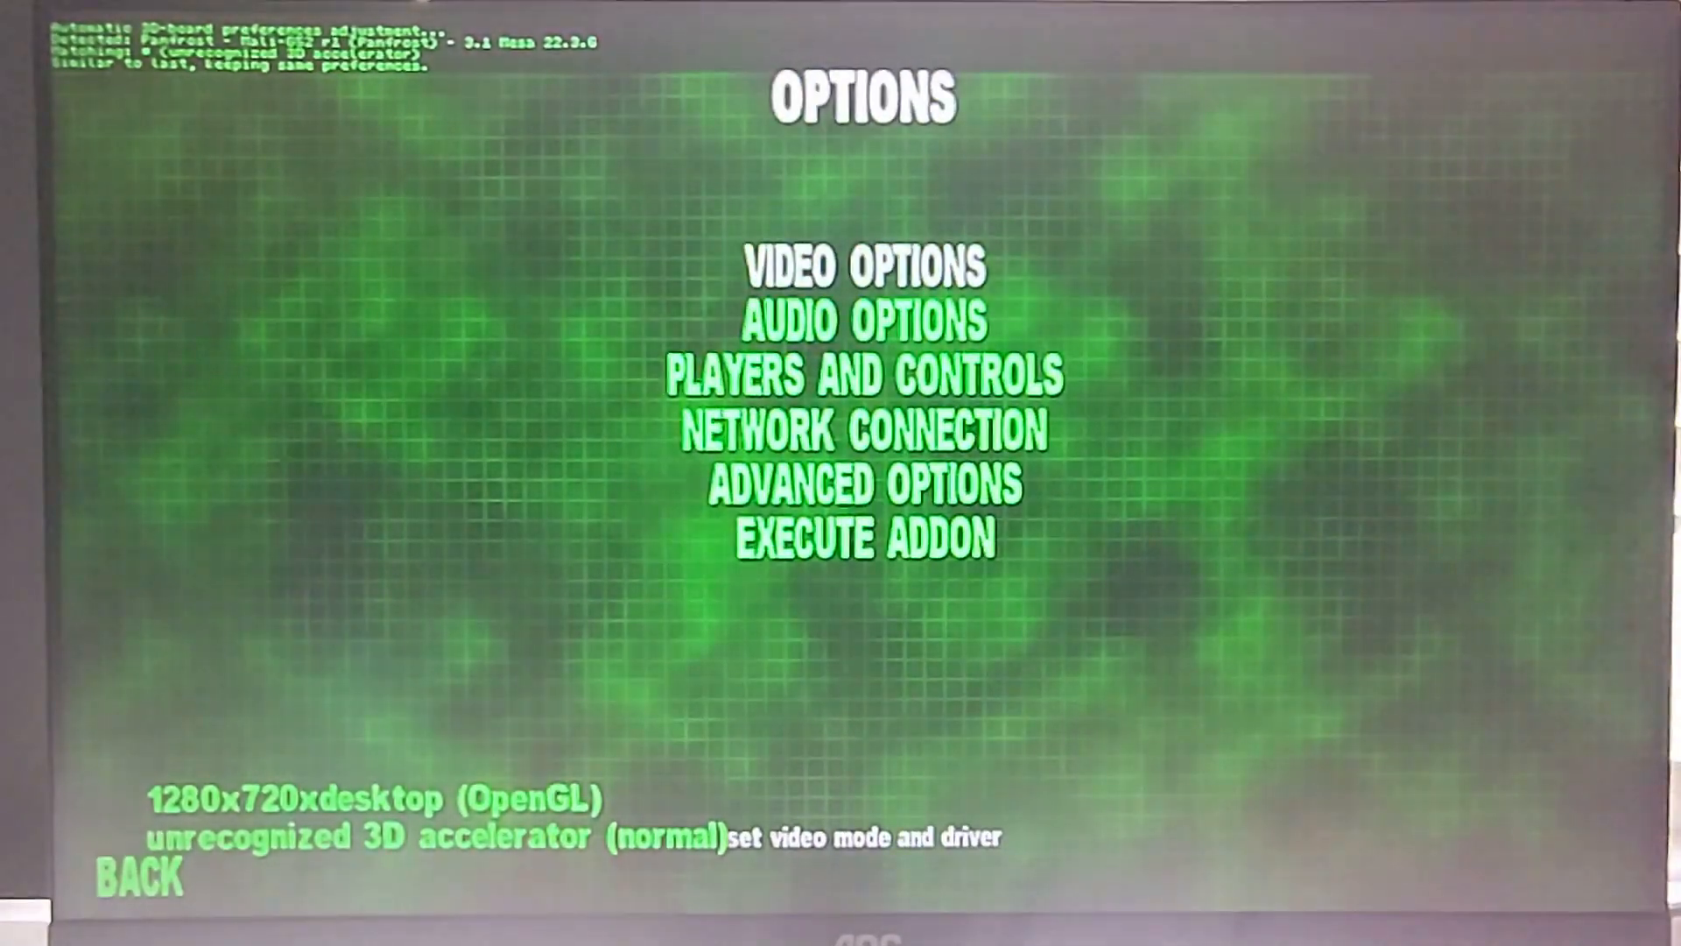
Return from Options and choose Single Player, reaching the Game Data Required notice
left_click(133, 879)
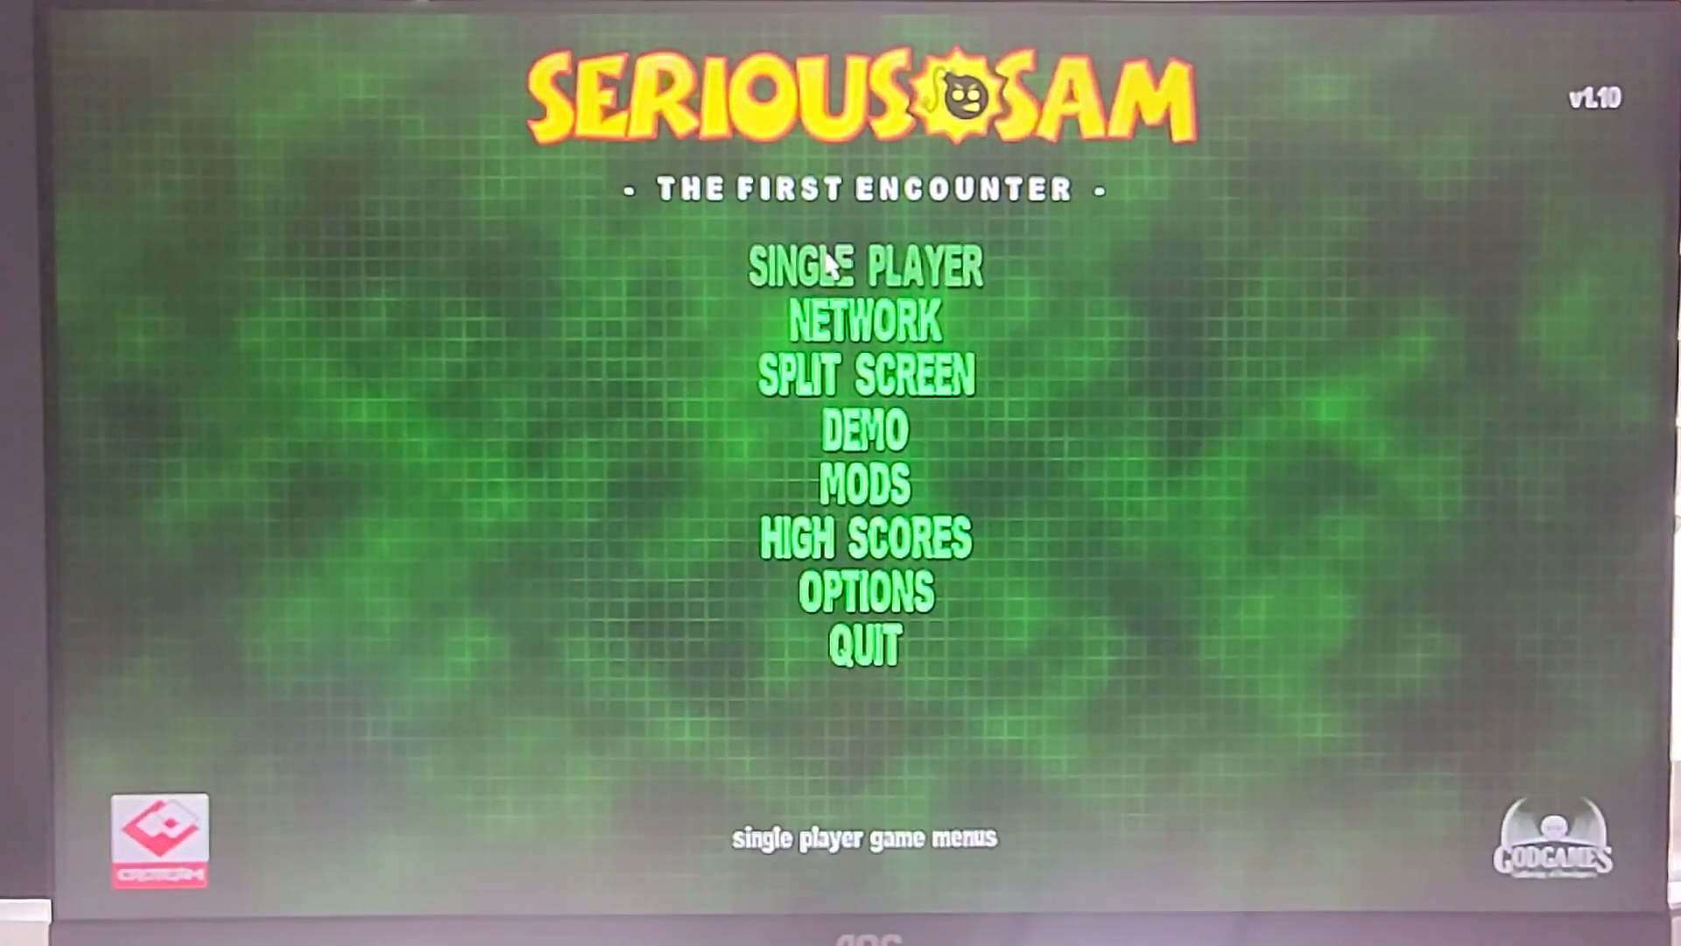
left_click(860, 267)
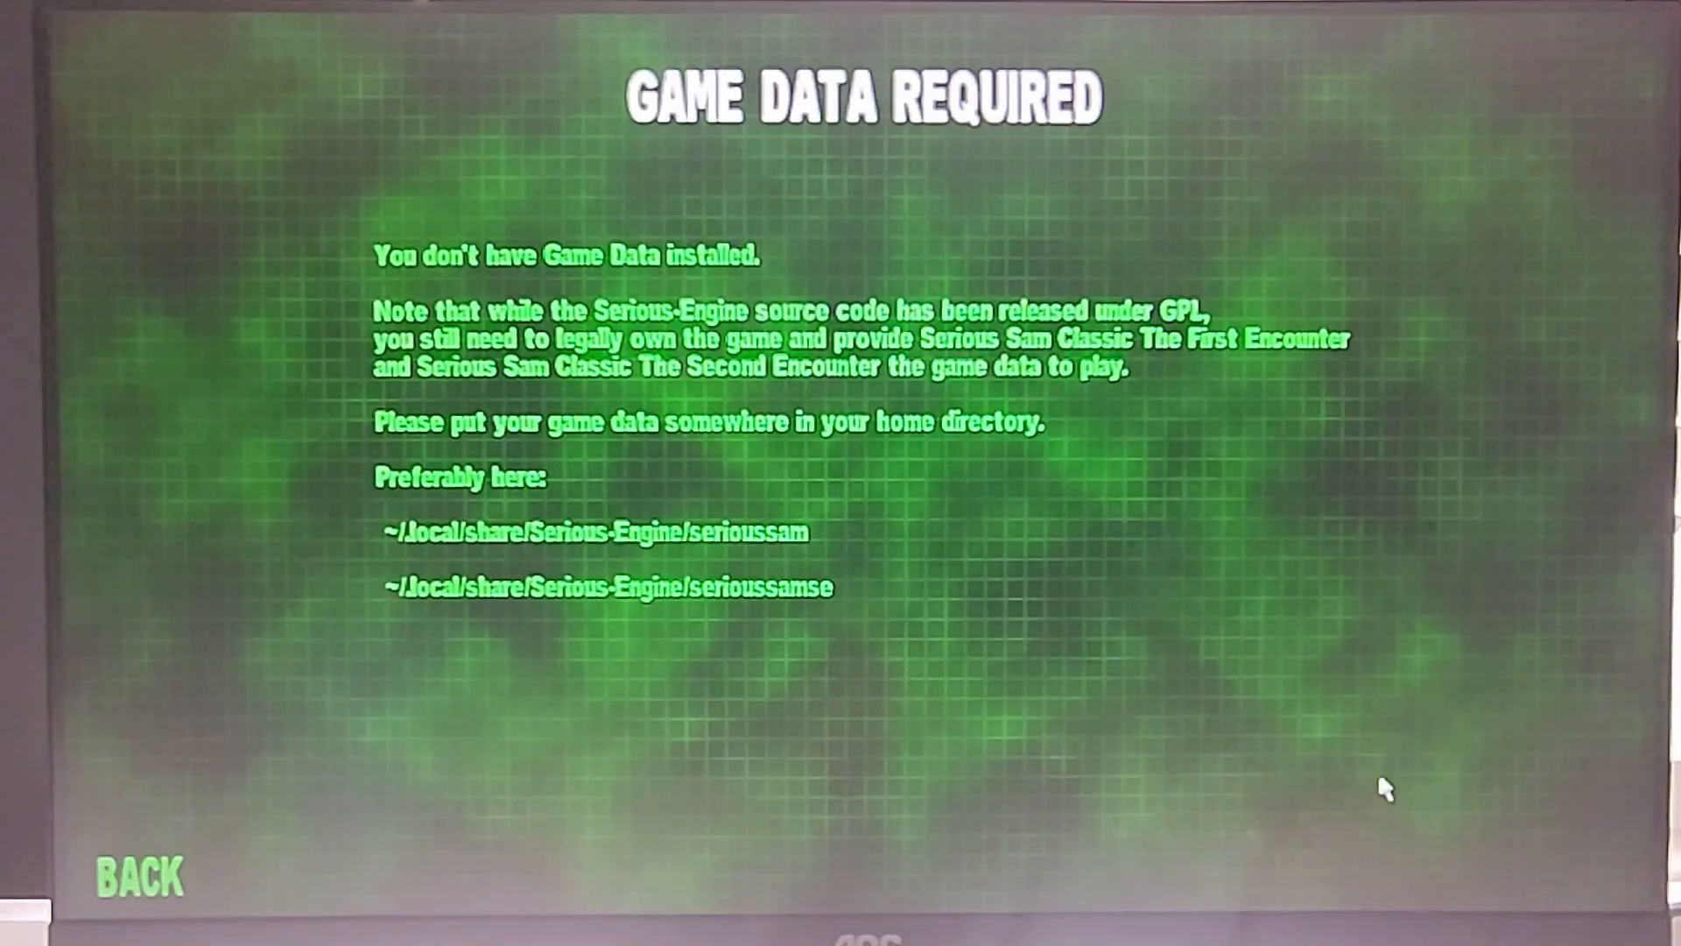
mouse_move(198, 792)
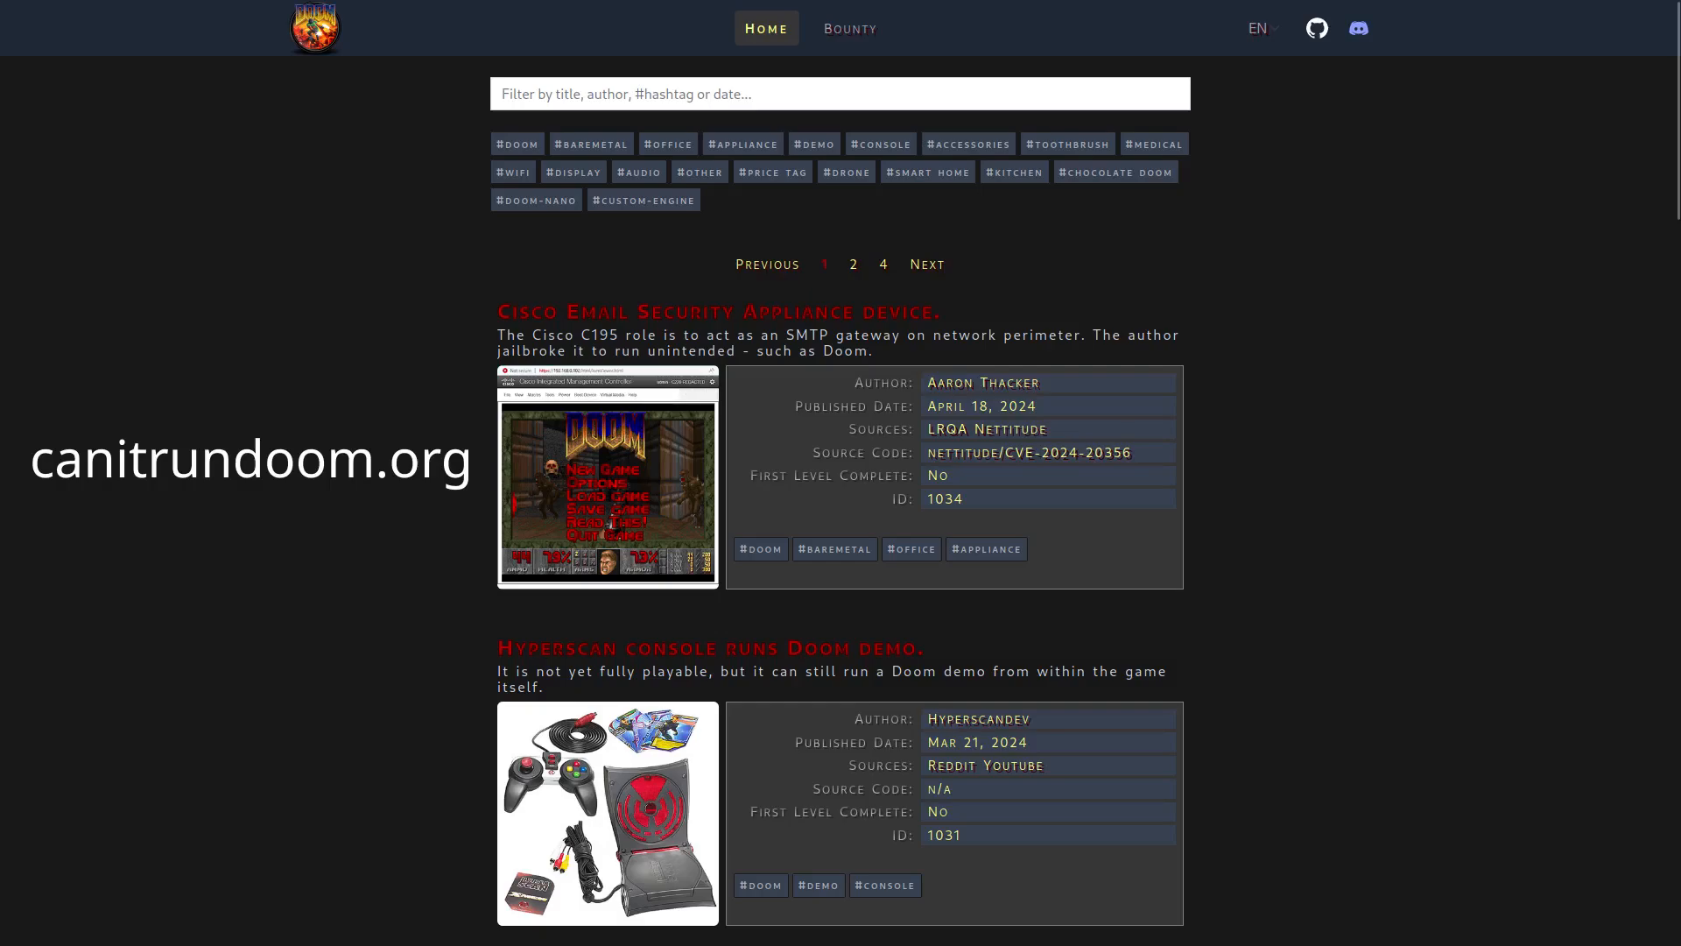
Follow the dhewm3 repo link and view the dhewm3 1.5.3 release notes
left_click(1315, 28)
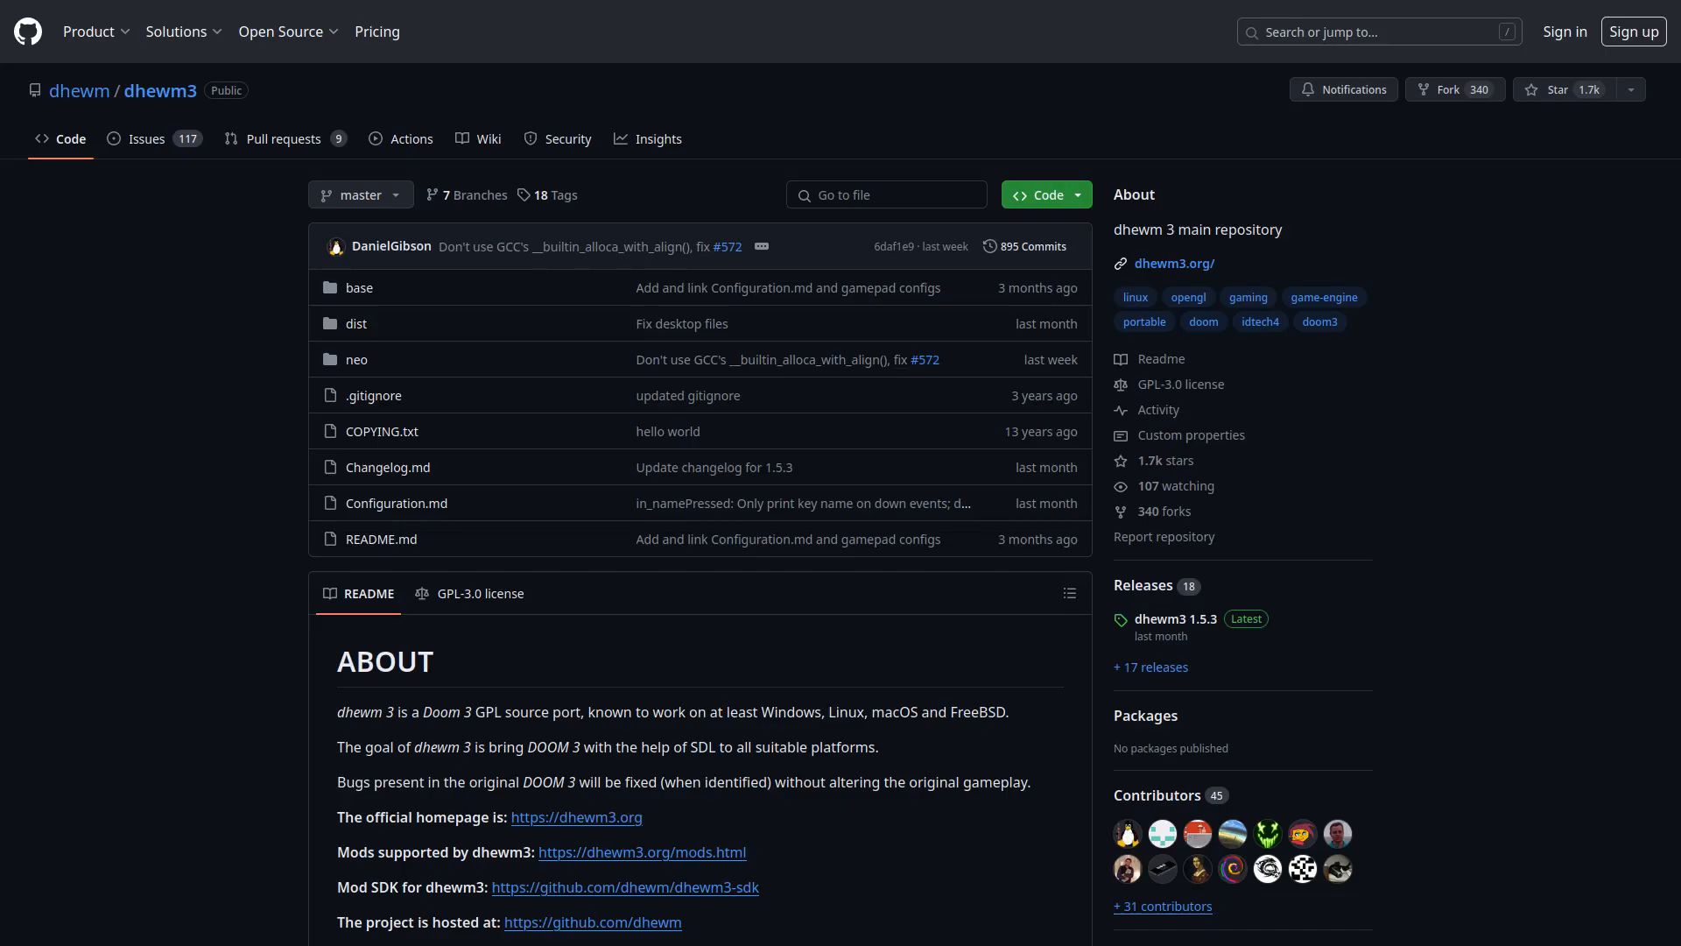
left_click(1174, 617)
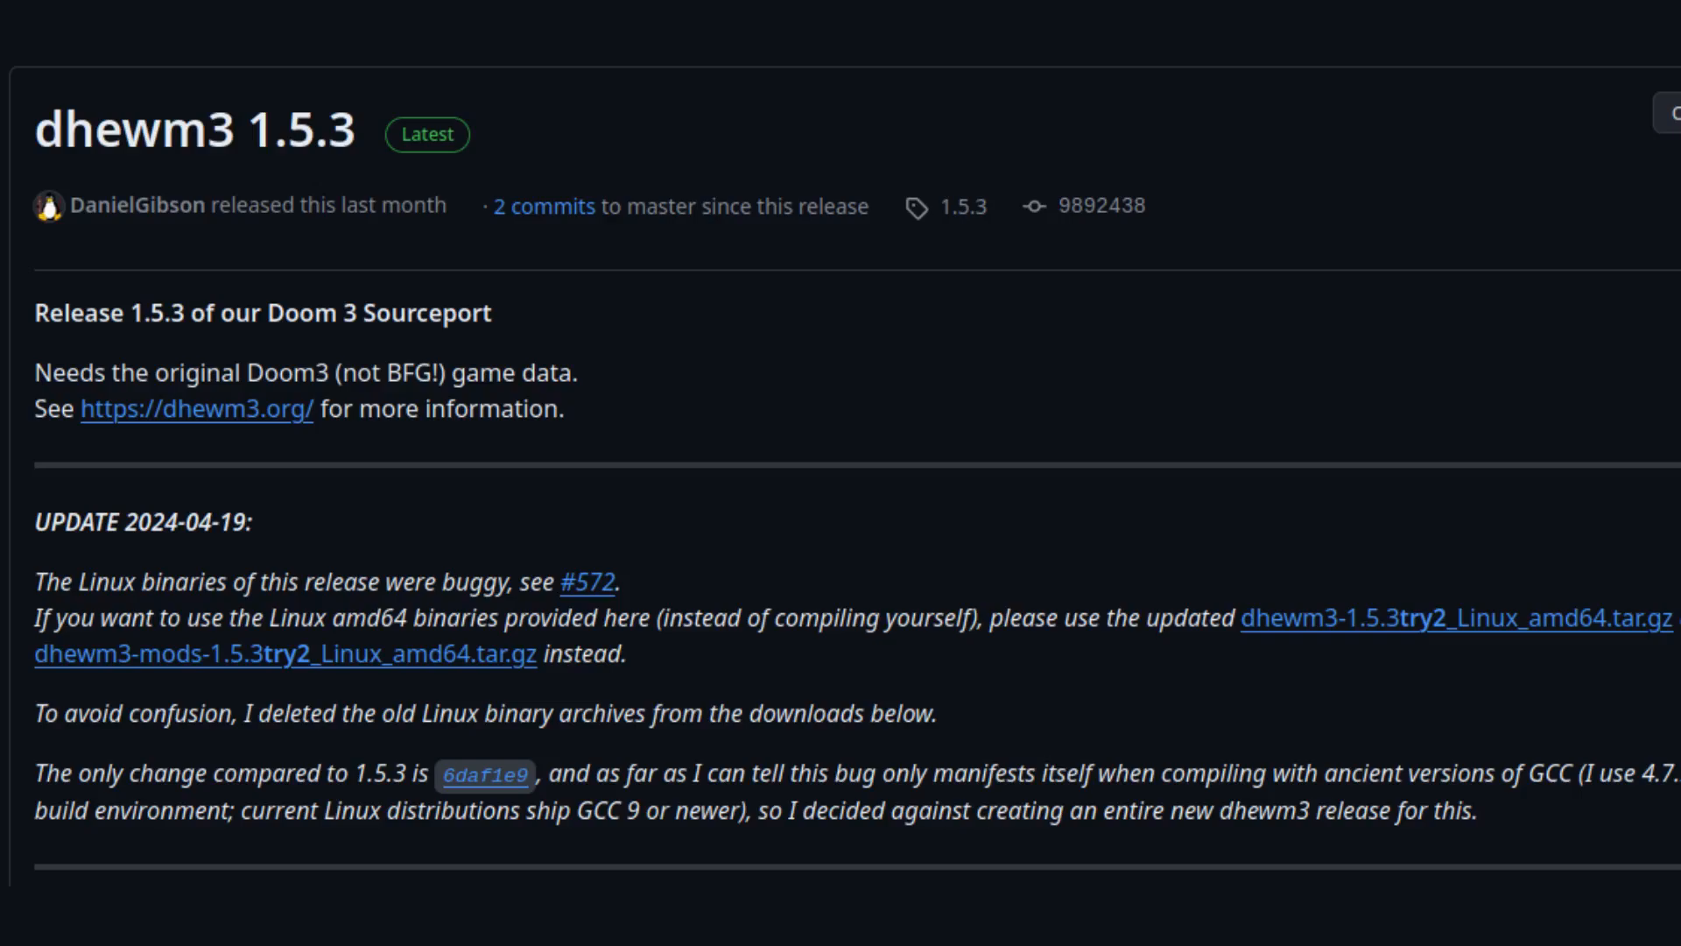
scroll("down", 3)
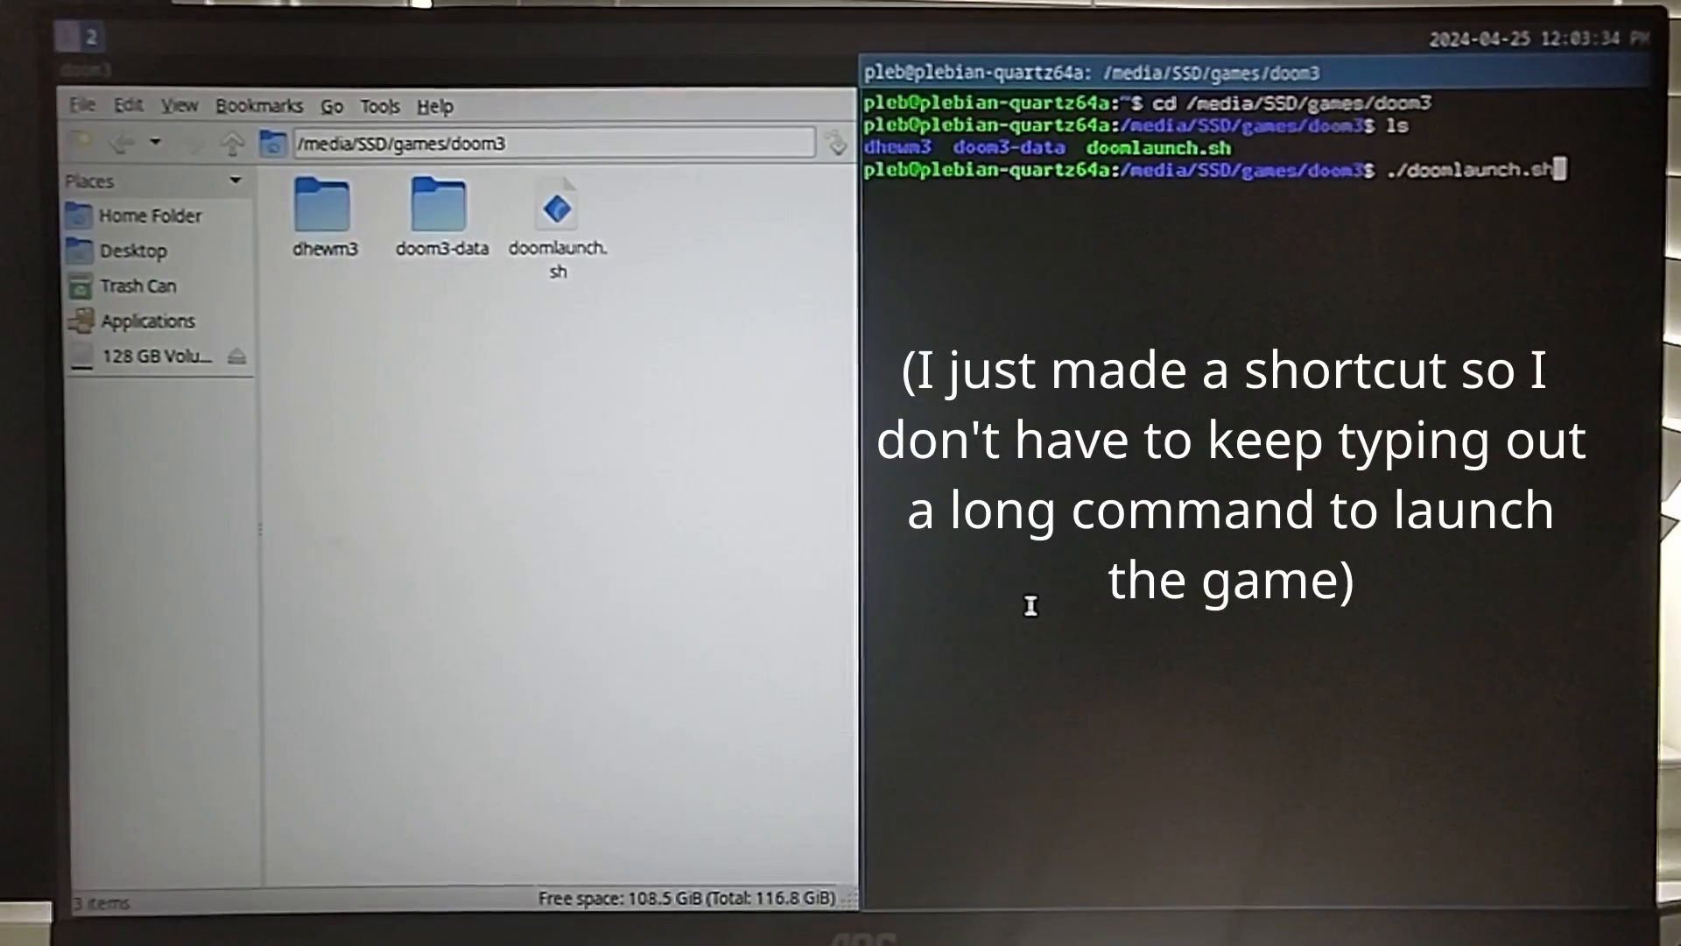
Run ./doomlaunch.sh for Doom 3, then start a New Game in Martial Law
key("Return")
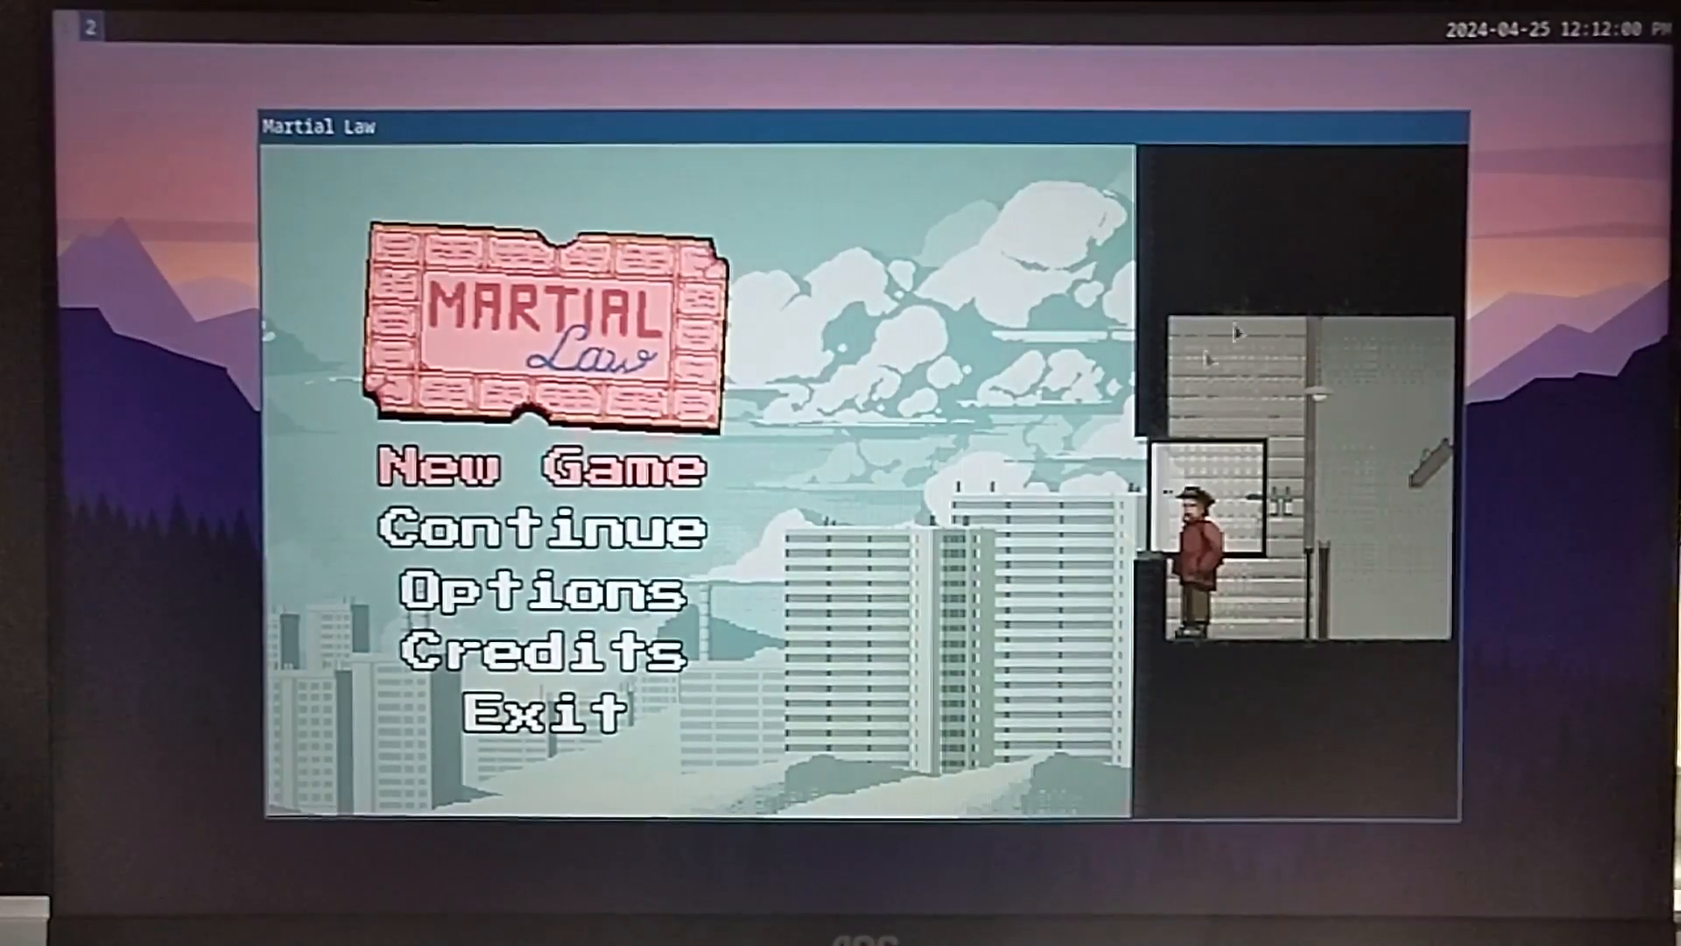
left_click(541, 469)
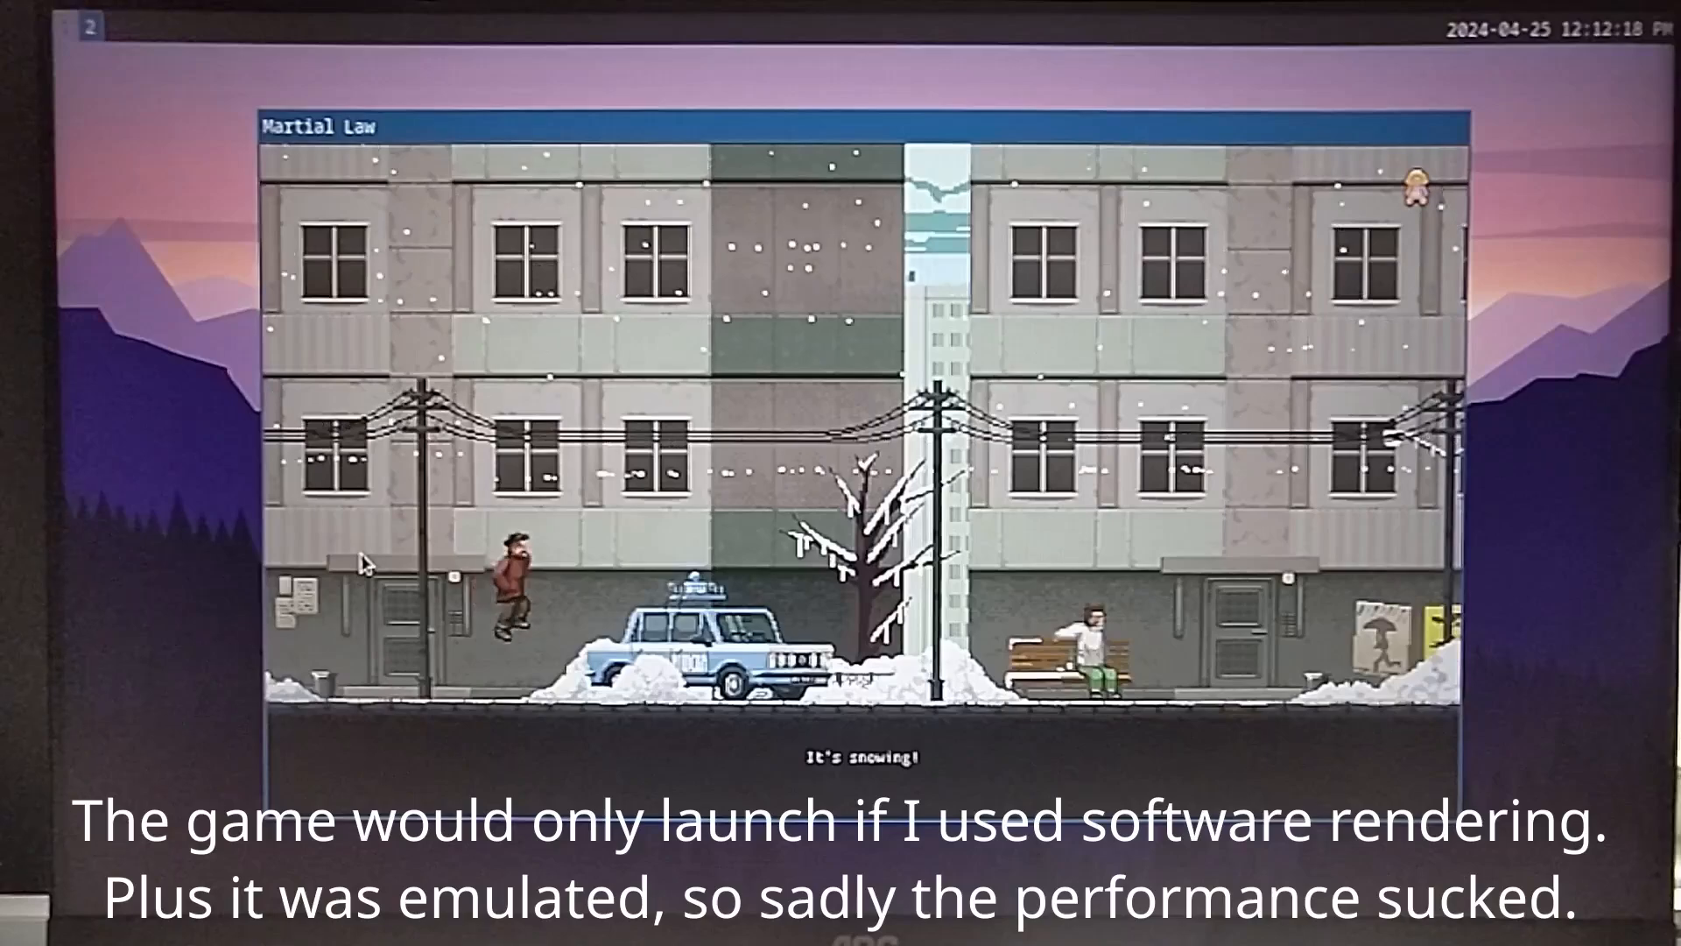